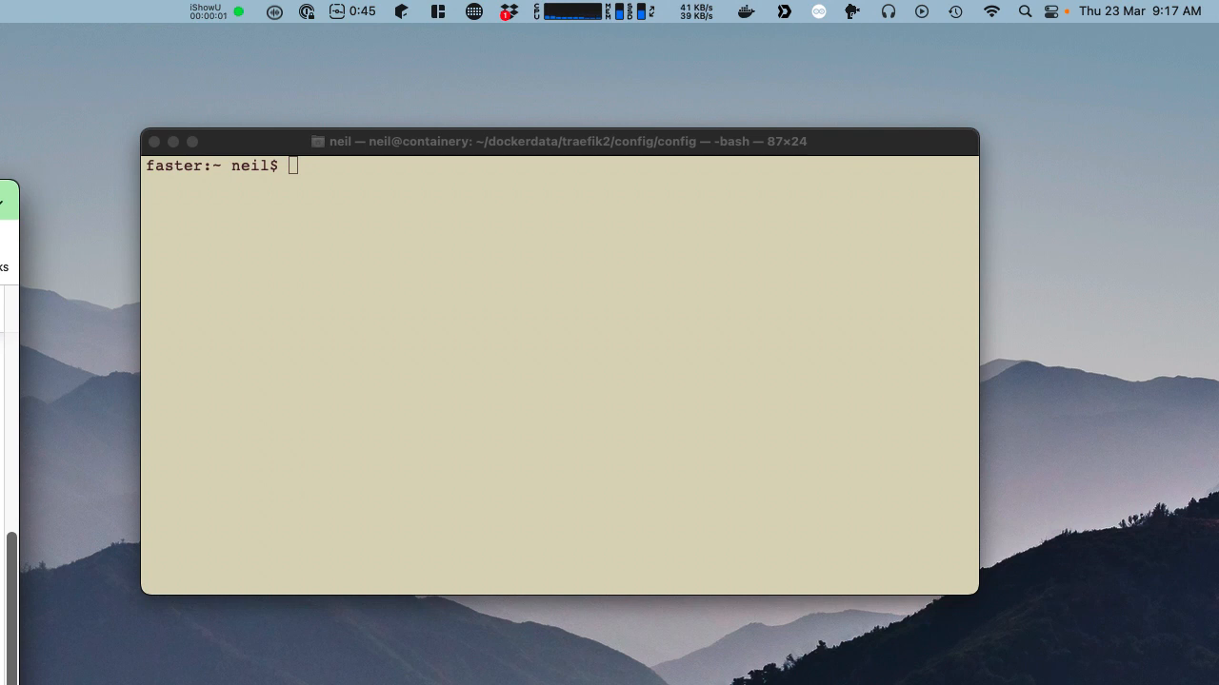
- Focus Terminal and run pwd, showing the working directory /Users/neil
left_click(335, 493)
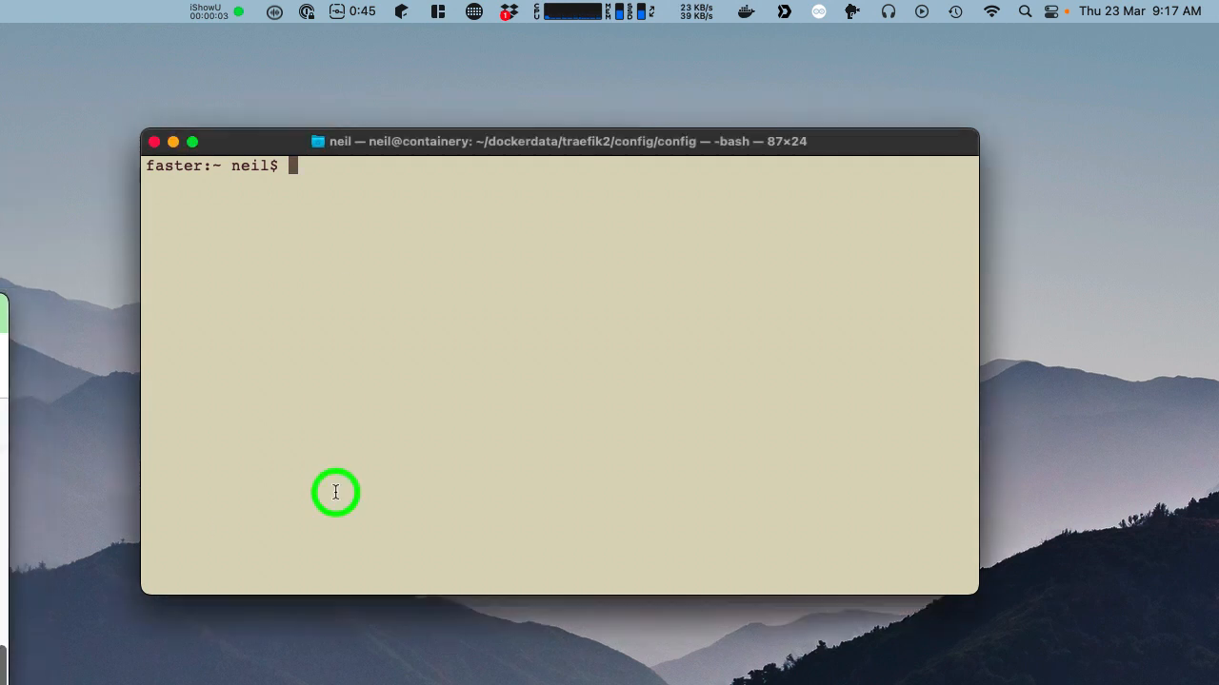
left_click(274, 16)
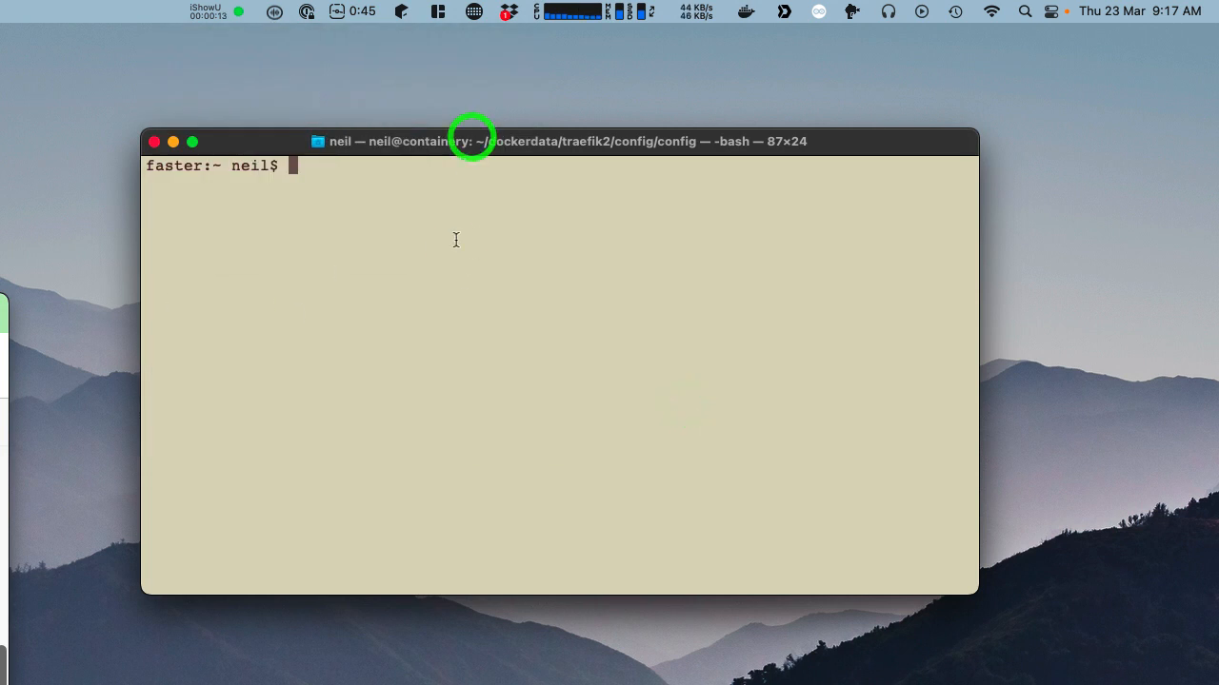
type("pwd")
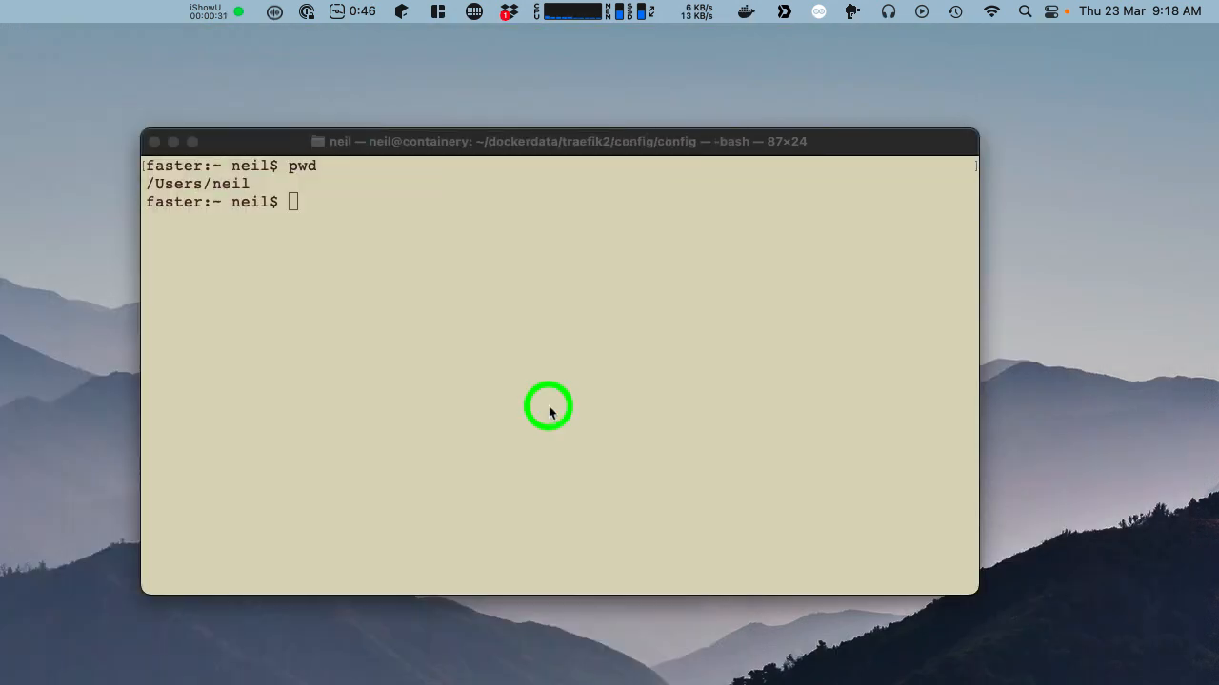
- Change into Downloads, list it, and make removeDriverManually.sh executable with chmod +x
type("cd Downloads/")
type("chmod +x")
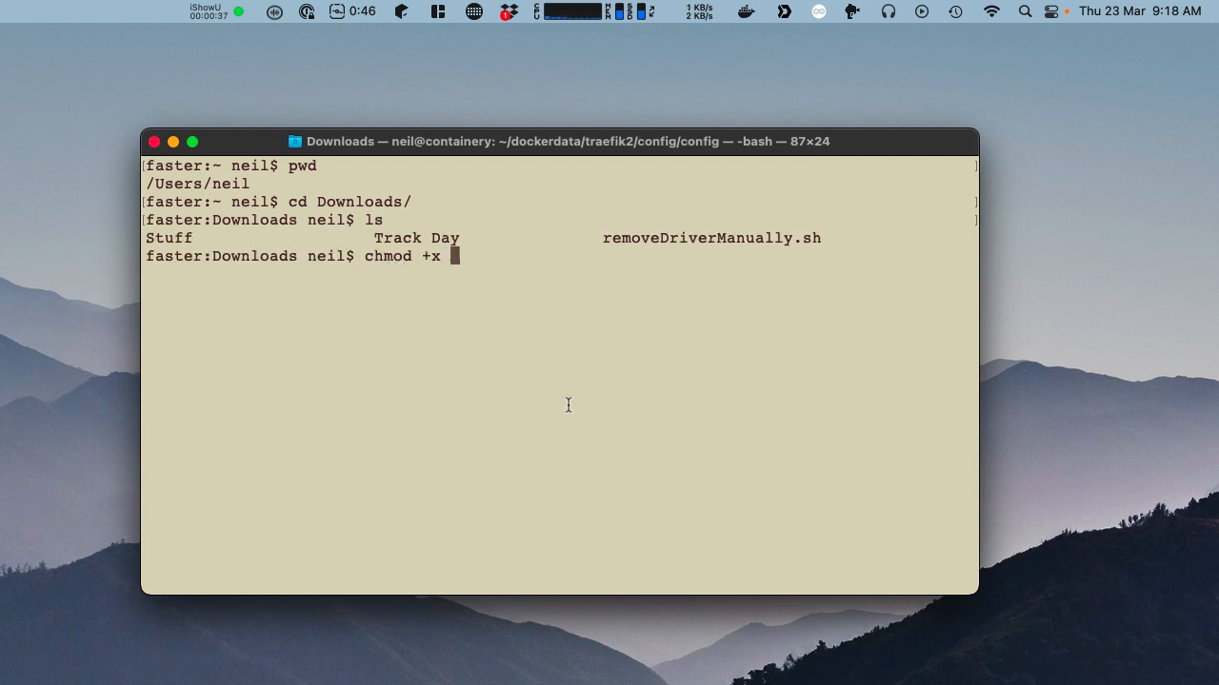
type("removeDriverManually.sh")
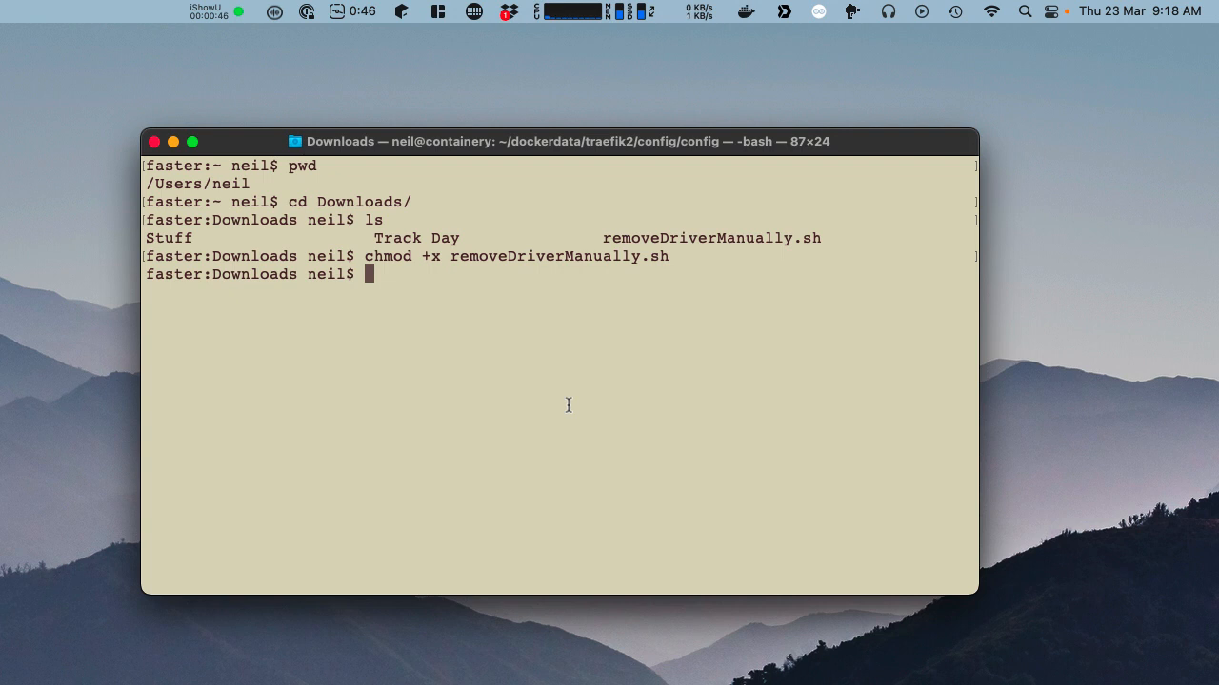
- Run ./removeDriverManually.sh, switch to a root shell via sudo su, and begin rerunning the script
type("./removeDriverManually.sh")
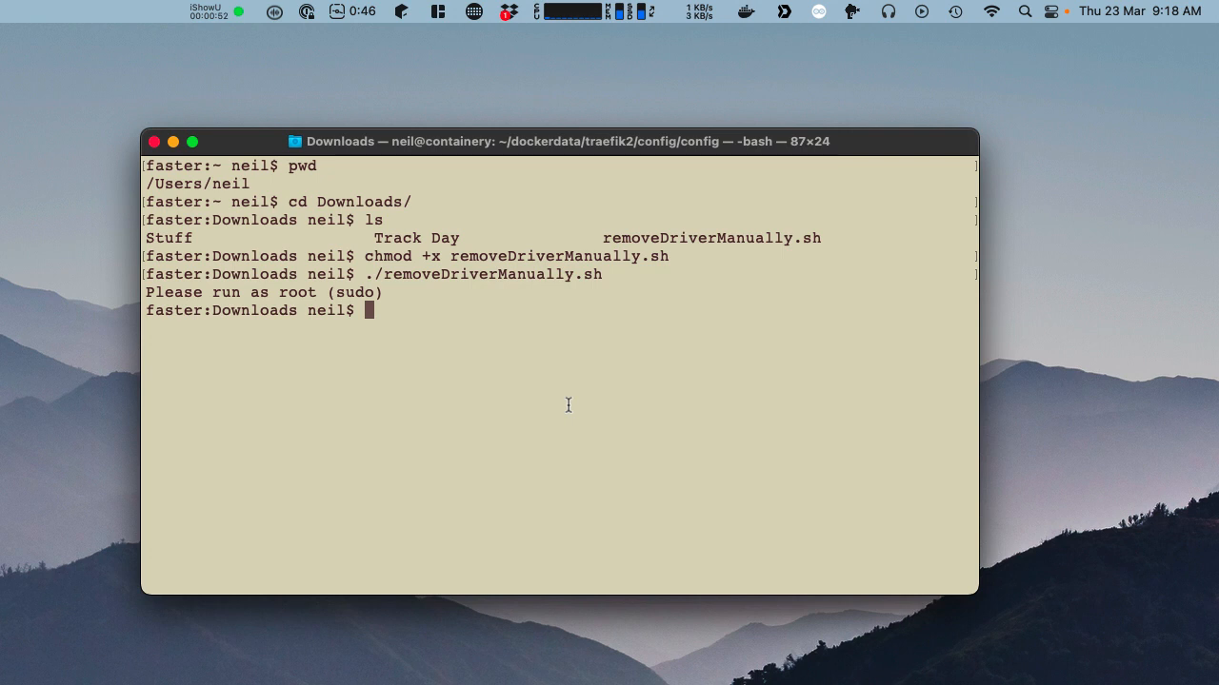
type("sudo o")
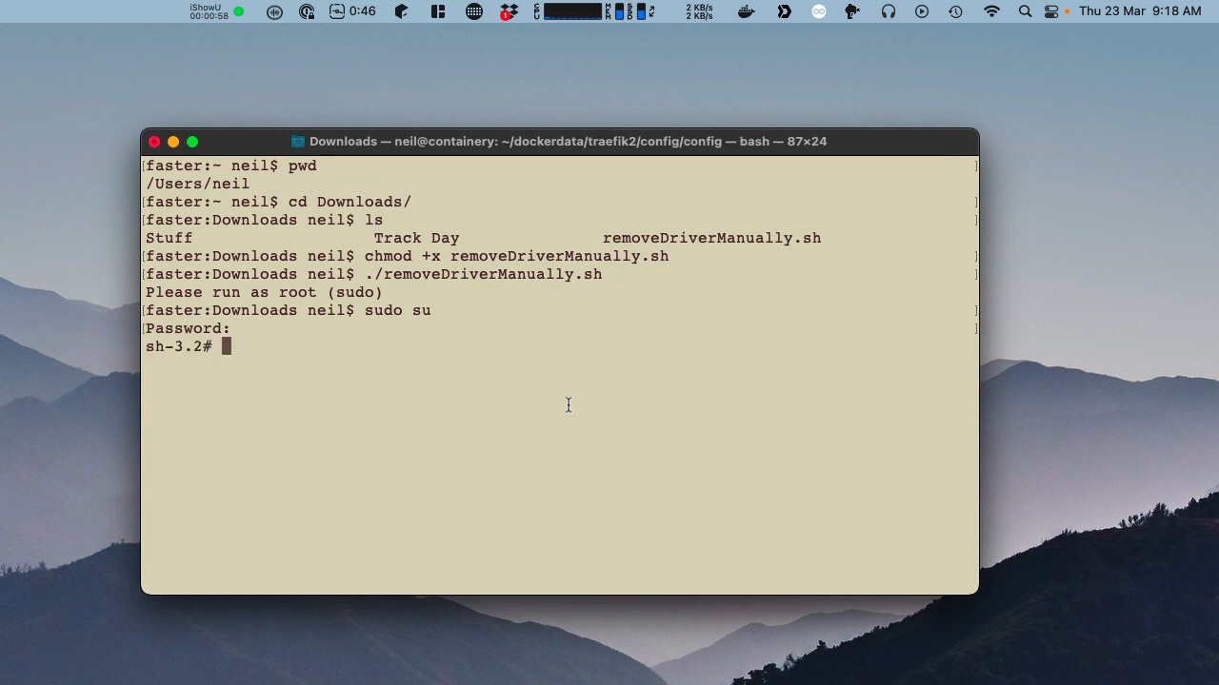
type("./r")
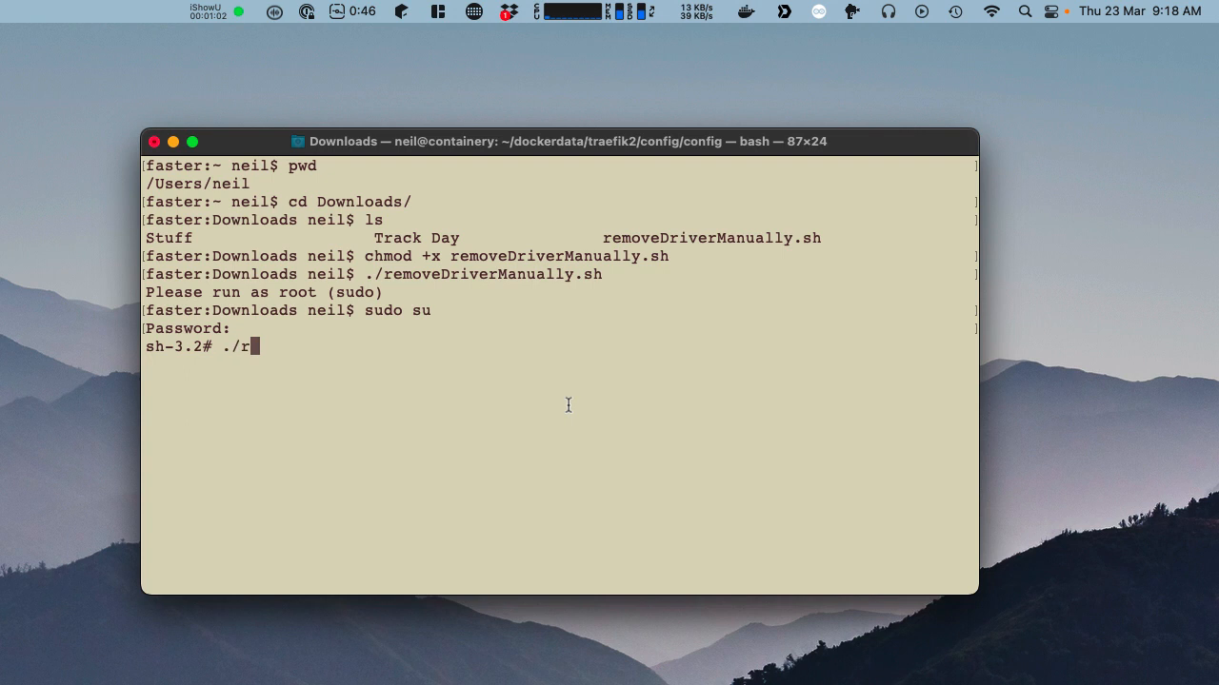